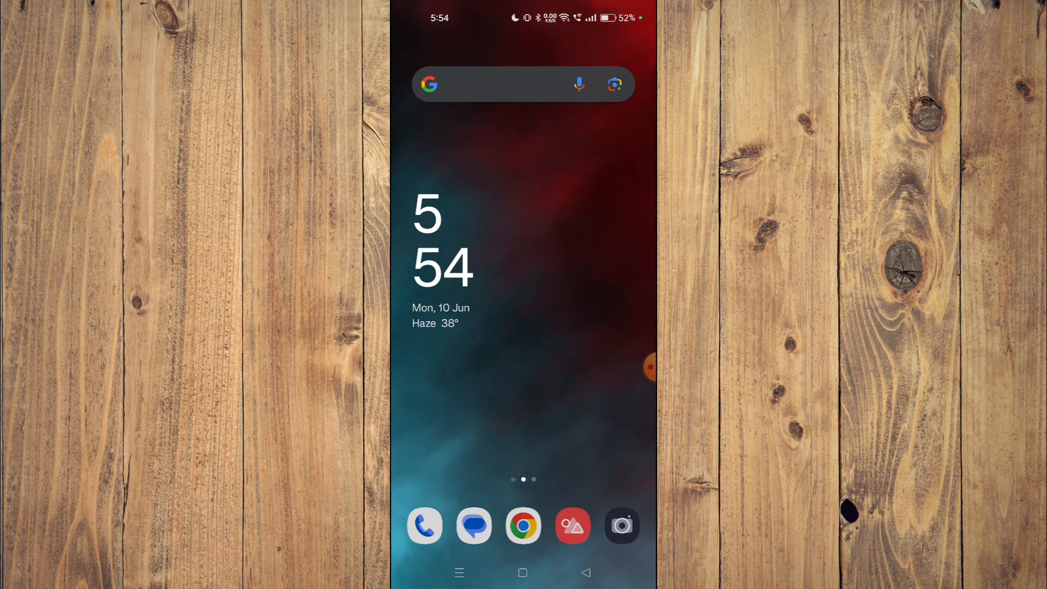
- Swipe the home screen to reach the Google Play Store and search for Himnario LLDM
scroll(left, 3)
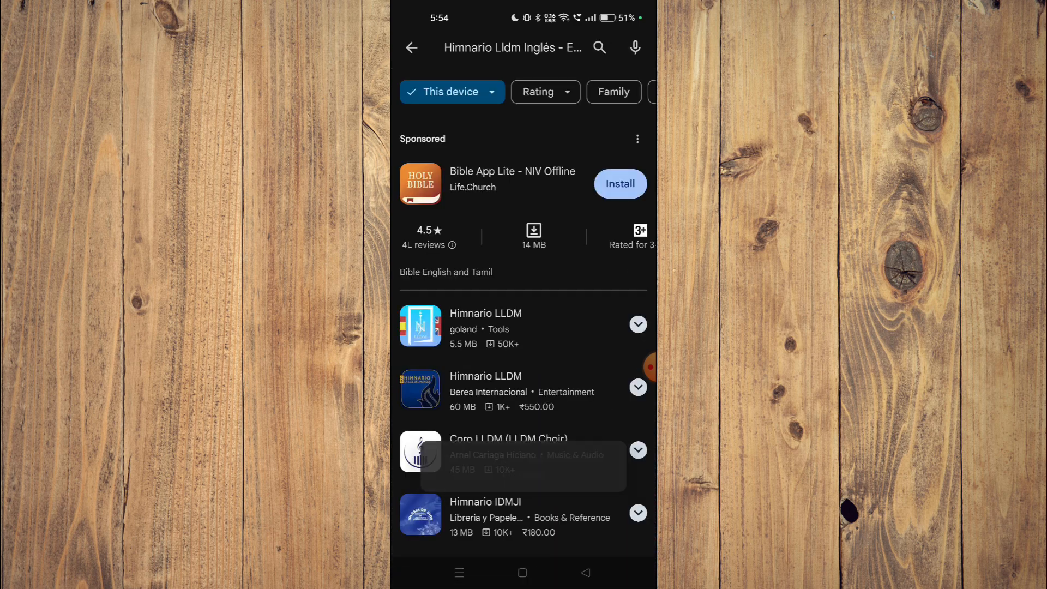
- Start installing the Himnario LLDM app by goland, leaving it pending
click(486, 326)
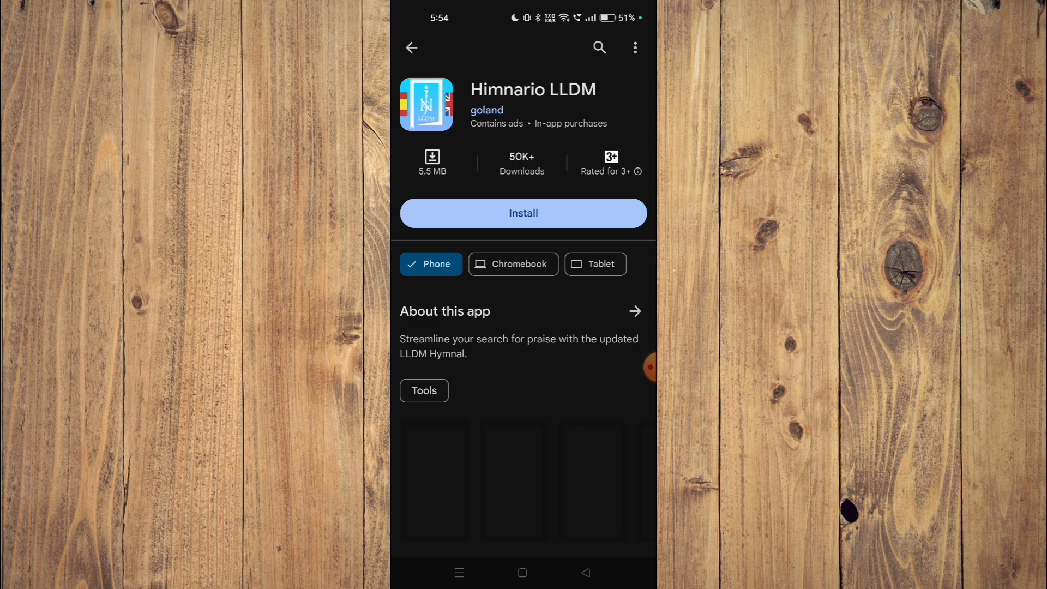
scroll(down, 3)
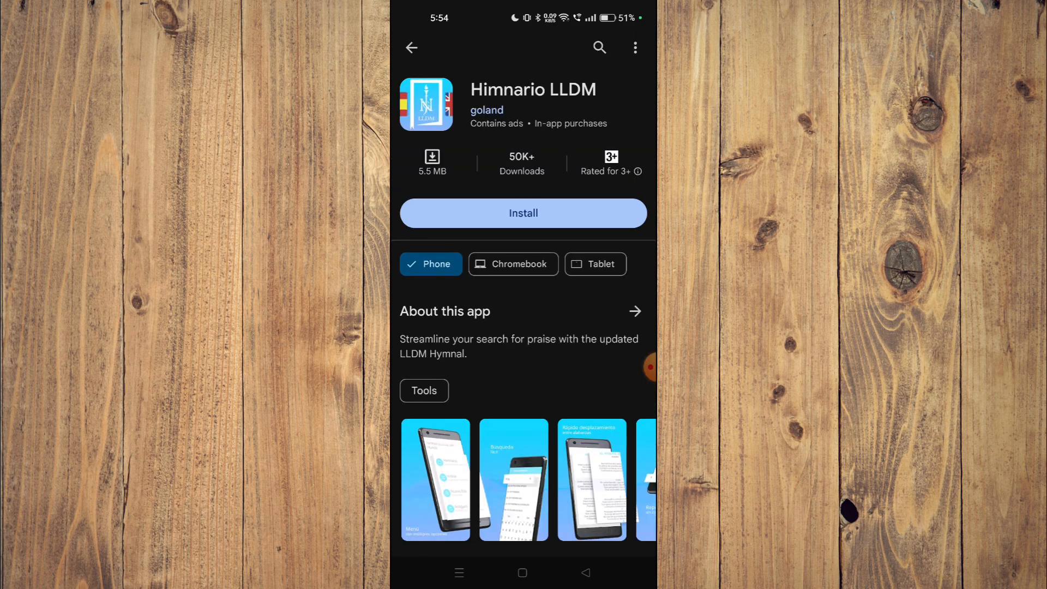
click(523, 213)
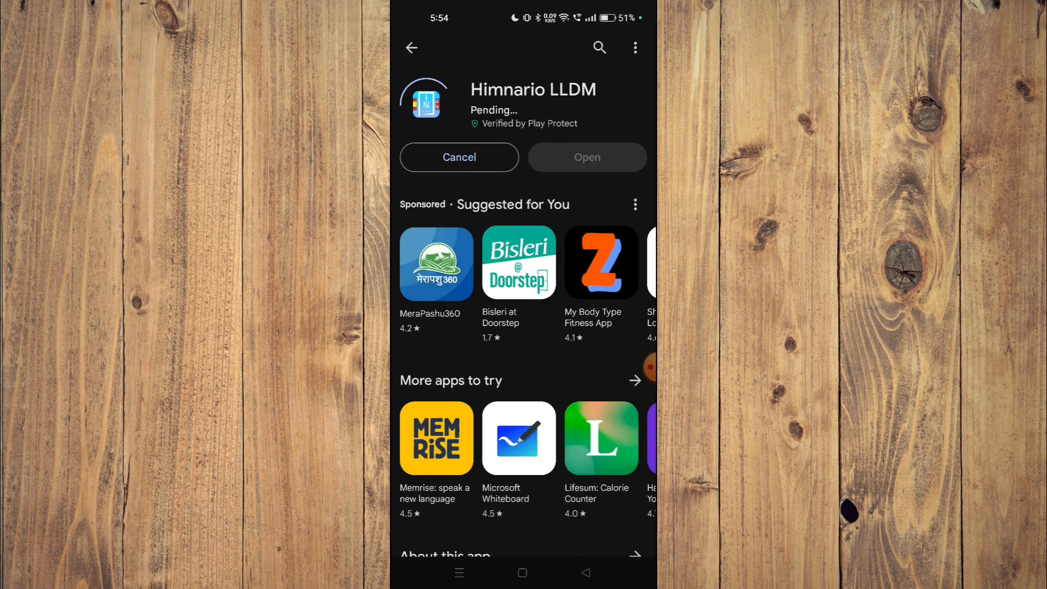